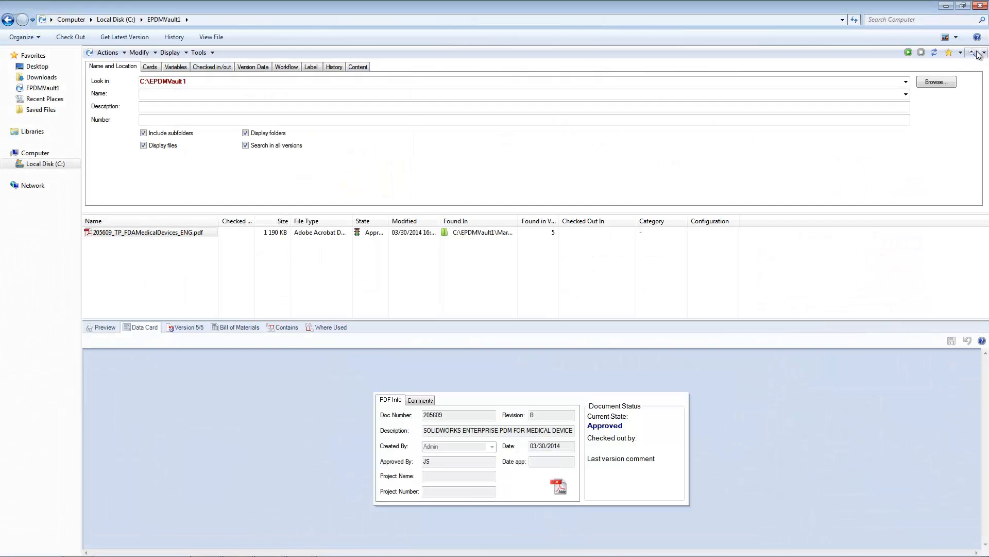
# Step: Search the vault for files with Description 'Belt', then clear the search for a new query
pyautogui.click(368, 108)
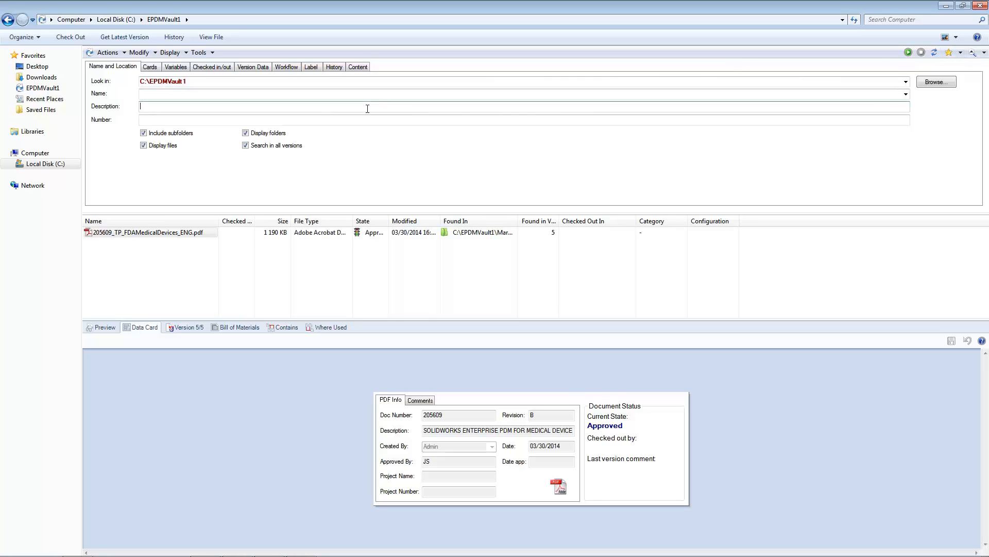
pyautogui.write('Belt')
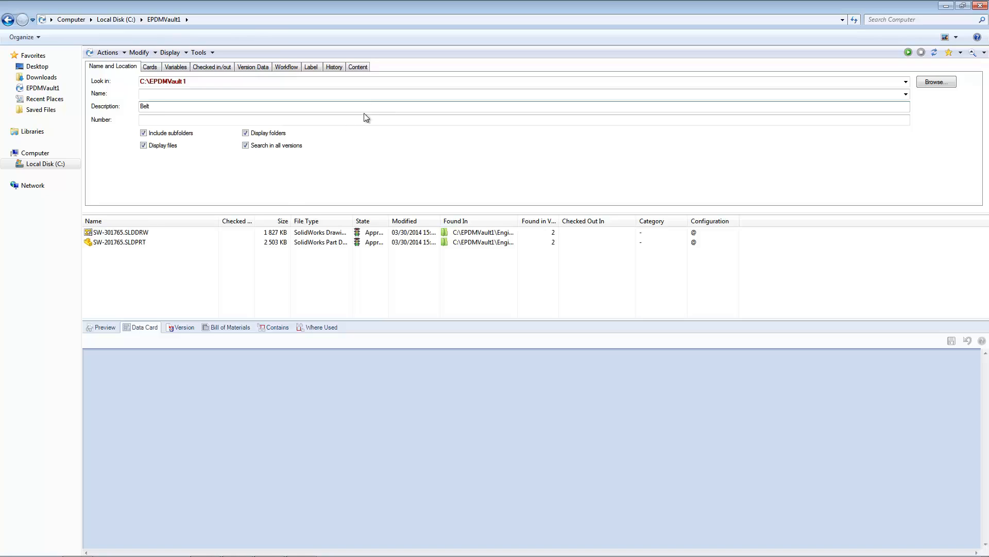
pyautogui.click(129, 242)
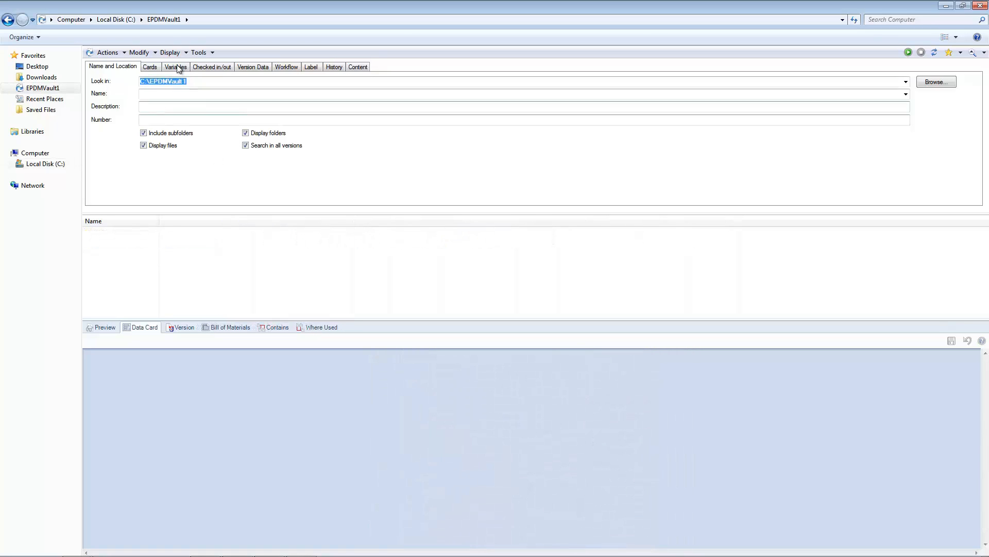
# Step: Search by card variables for files whose Revision contains B
pyautogui.click(175, 66)
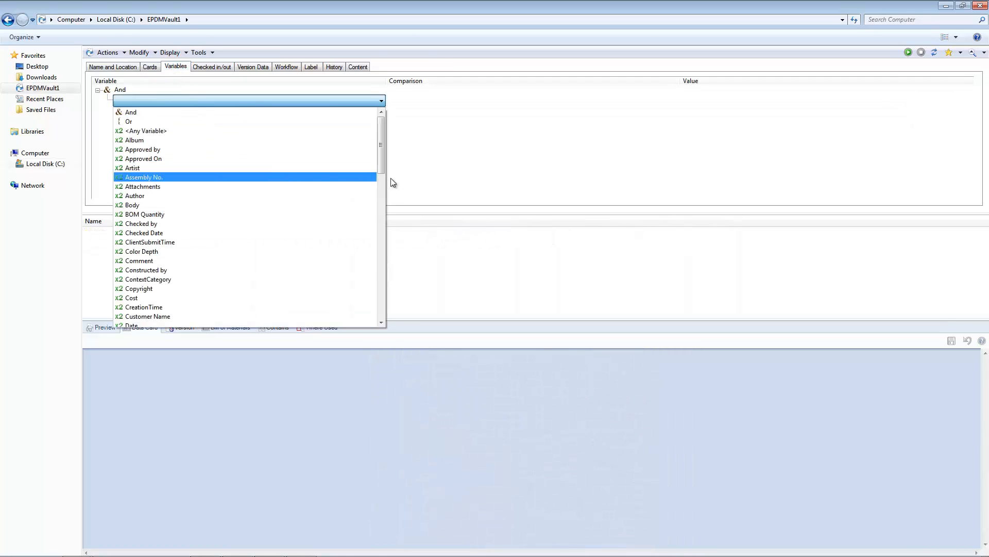
pyautogui.scroll(-3)
pyautogui.write('B')
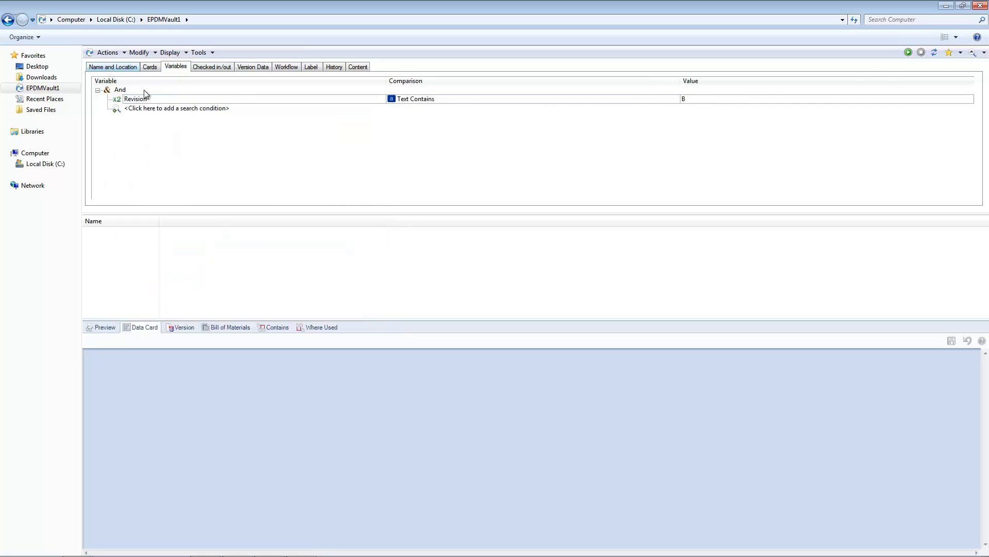
pyautogui.click(908, 52)
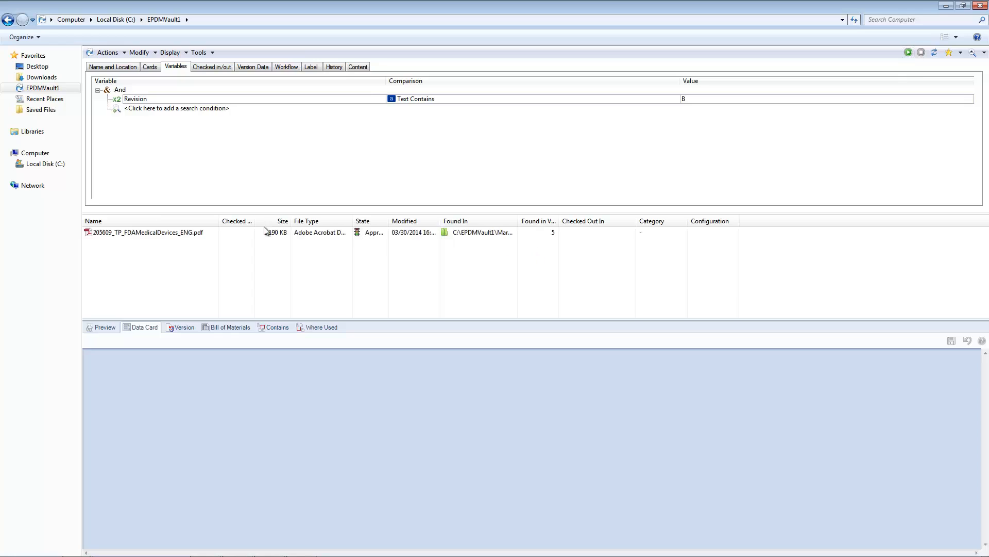
# Step: Show the found FDA medical devices PDF's data card and the Favorites search options
pyautogui.click(147, 232)
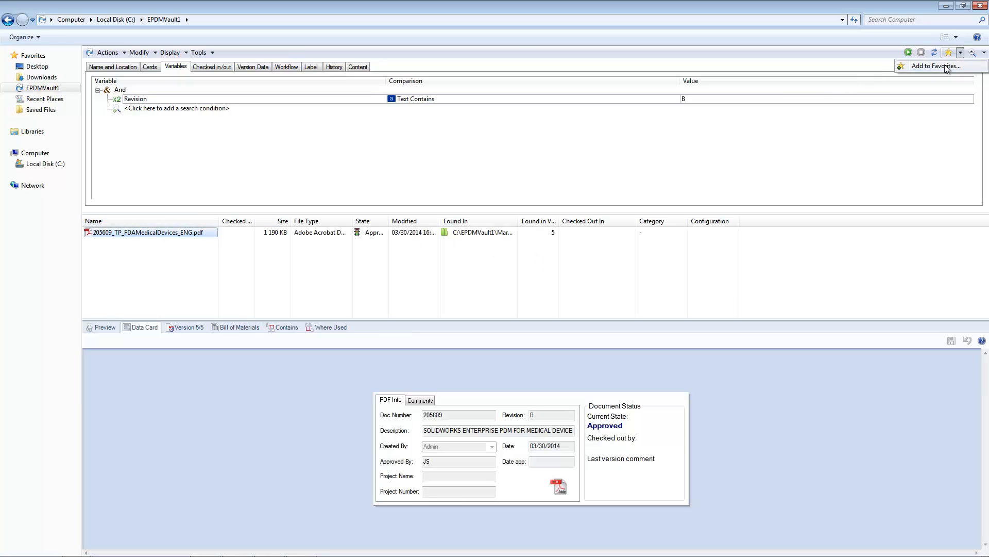
pyautogui.click(930, 65)
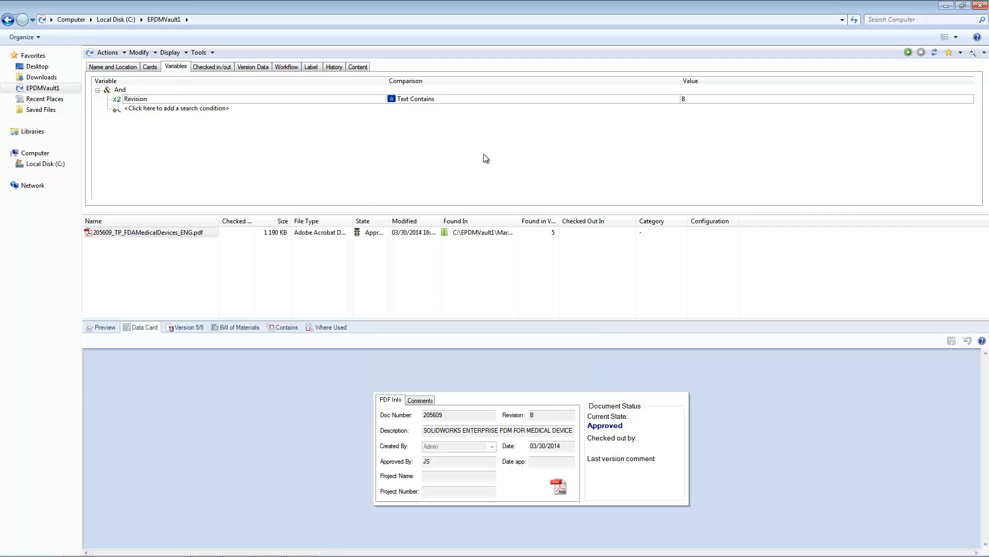
pyautogui.click(958, 51)
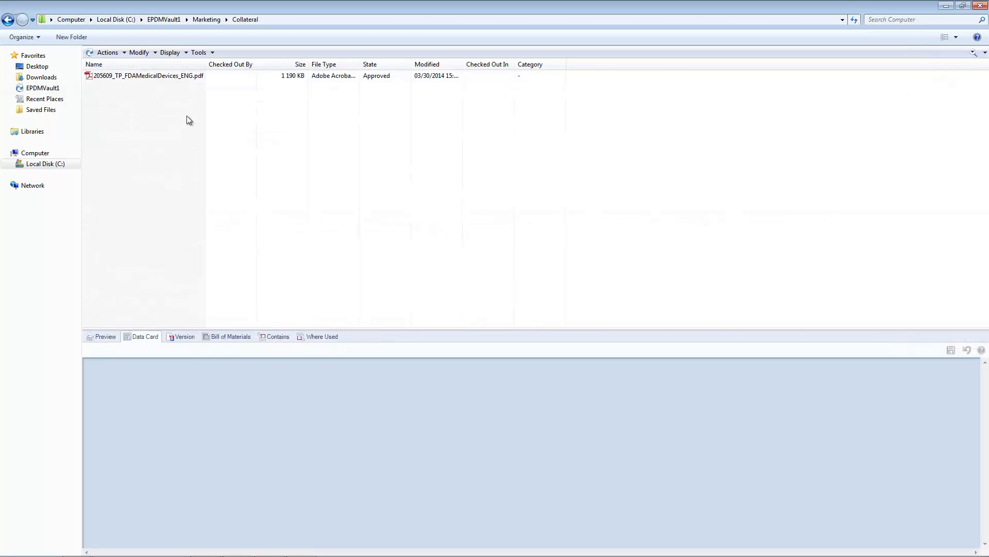
# Step: Select the FDA medical devices PDF to show its data card, then the Display options
pyautogui.click(147, 76)
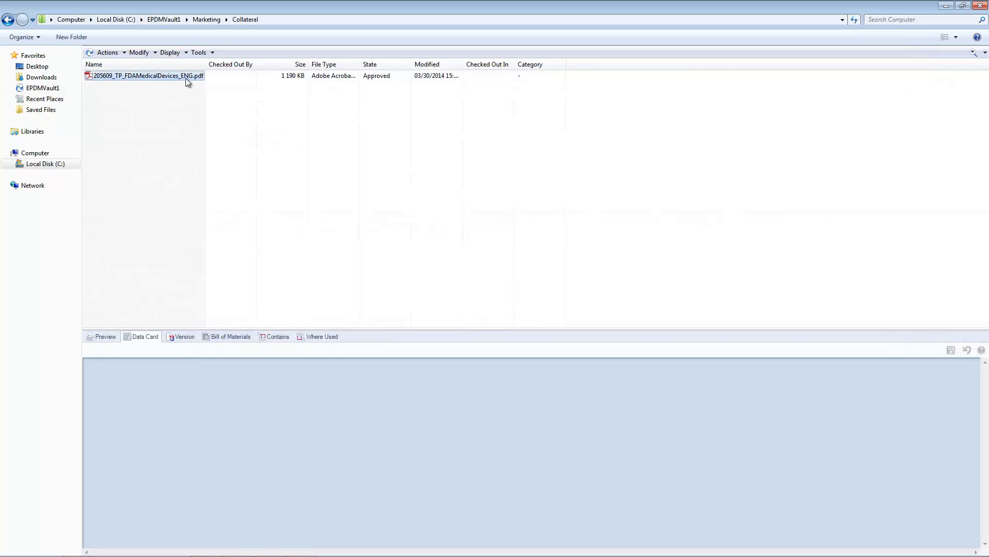
pyautogui.click(146, 76)
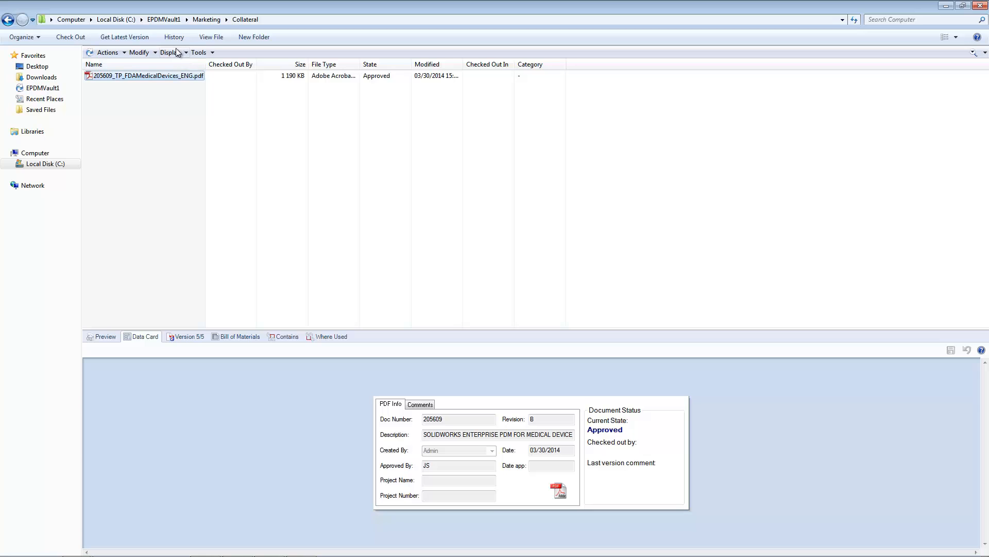
pyautogui.click(171, 52)
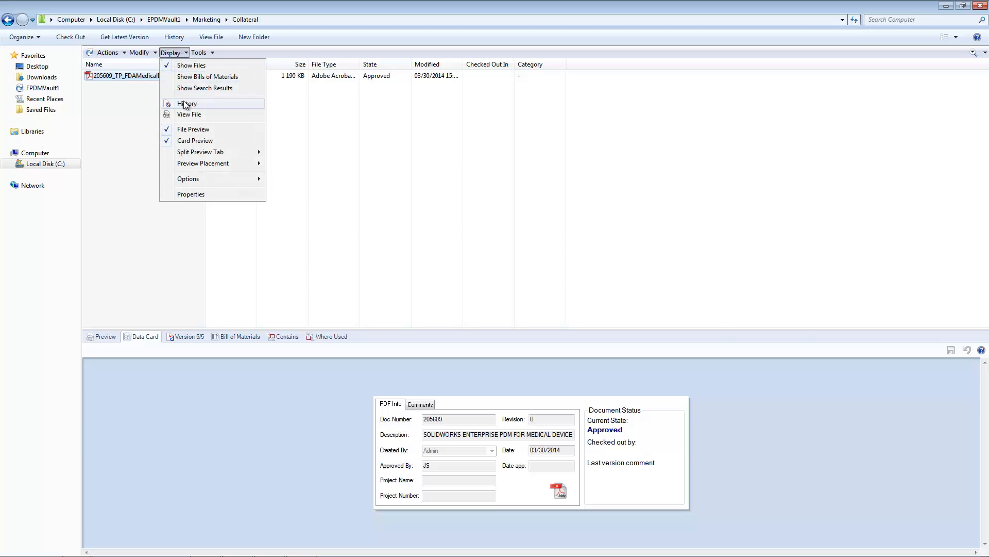
pyautogui.click(186, 104)
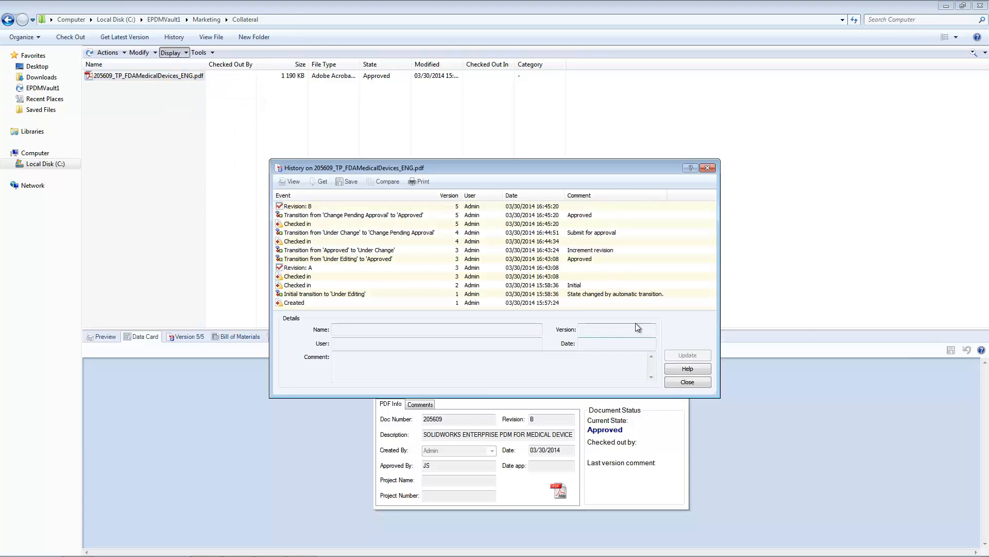
pyautogui.moveTo(645, 319)
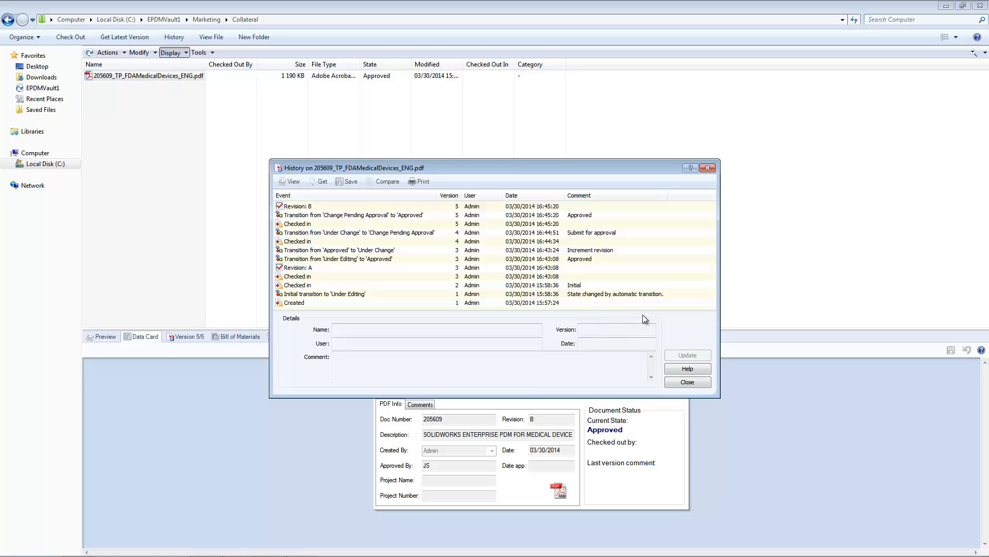
pyautogui.rightClick(673, 271)
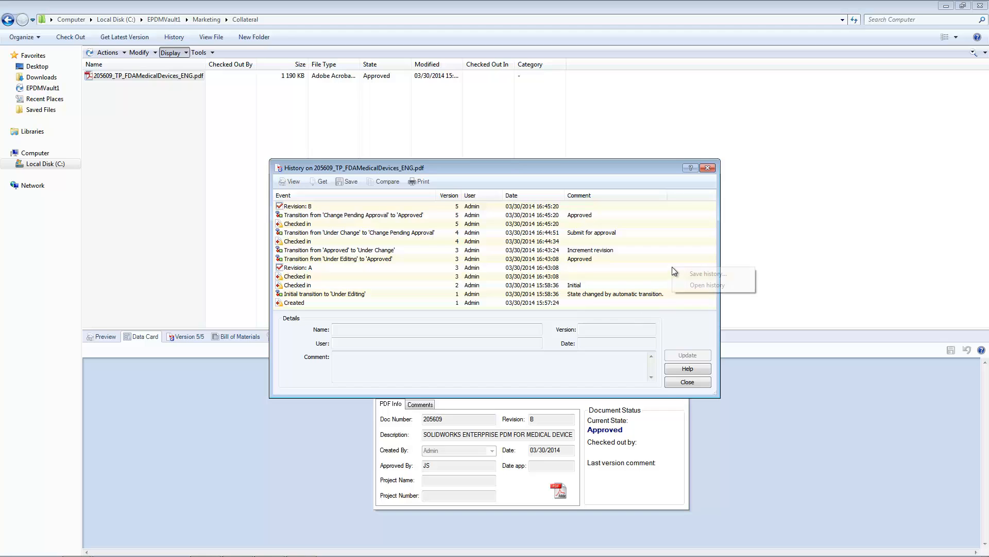
pyautogui.click(708, 273)
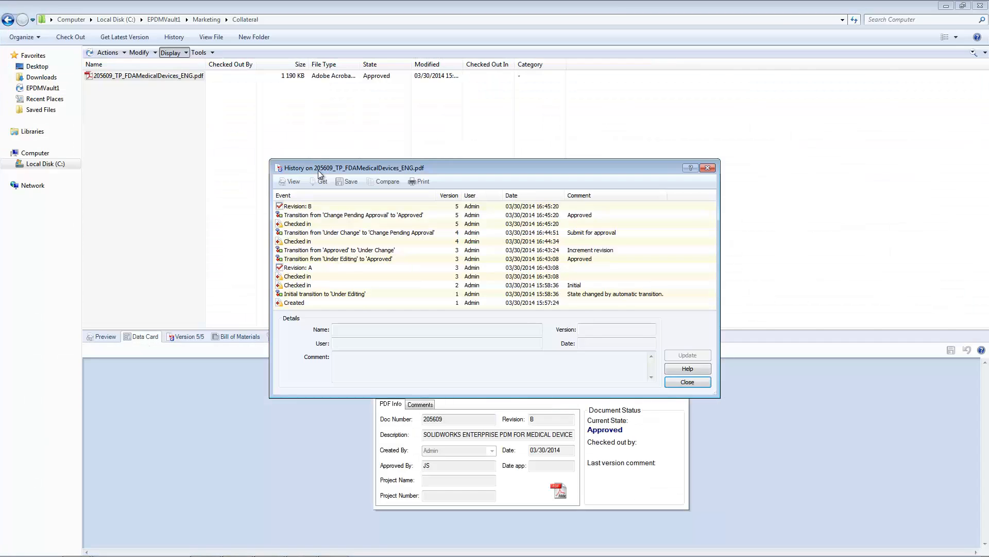
pyautogui.moveTo(710, 394)
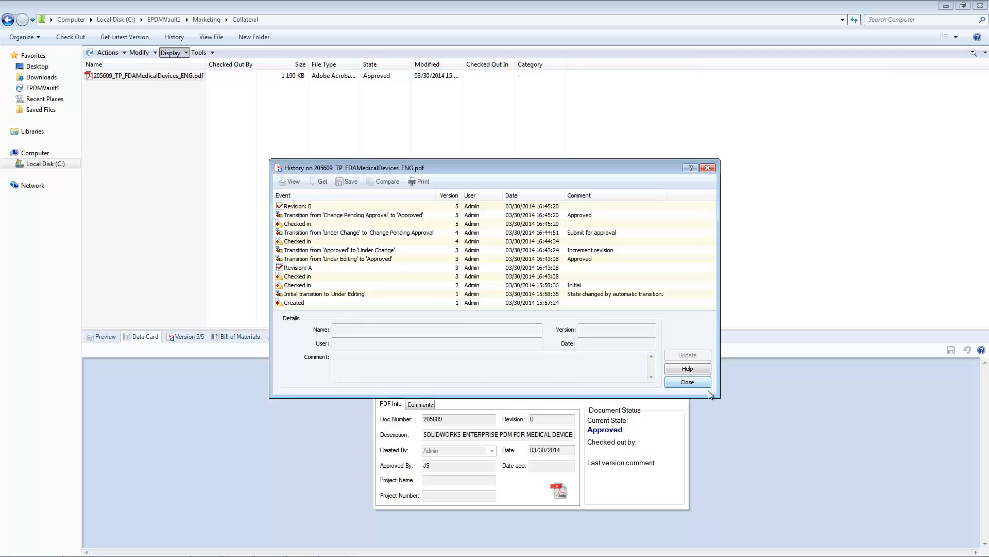
pyautogui.moveTo(700, 387)
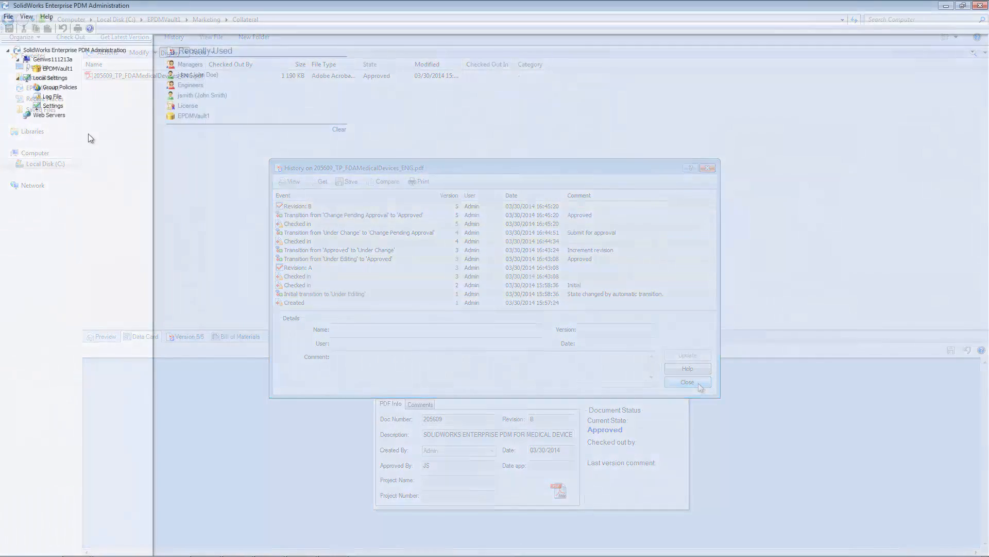
# Step: Open the Engineers group's properties and review its folder permissions for a vault folder
pyautogui.click(687, 382)
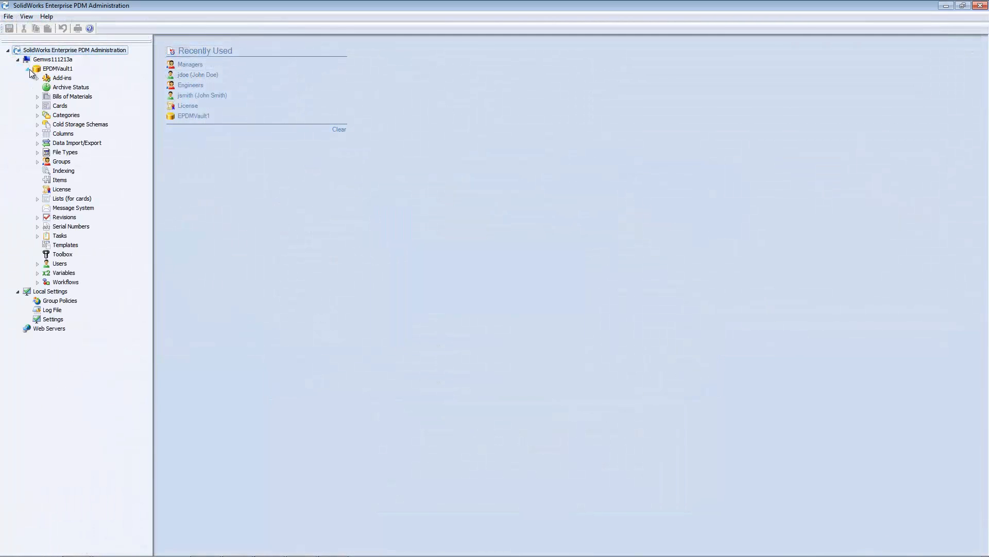
pyautogui.rightClick(69, 171)
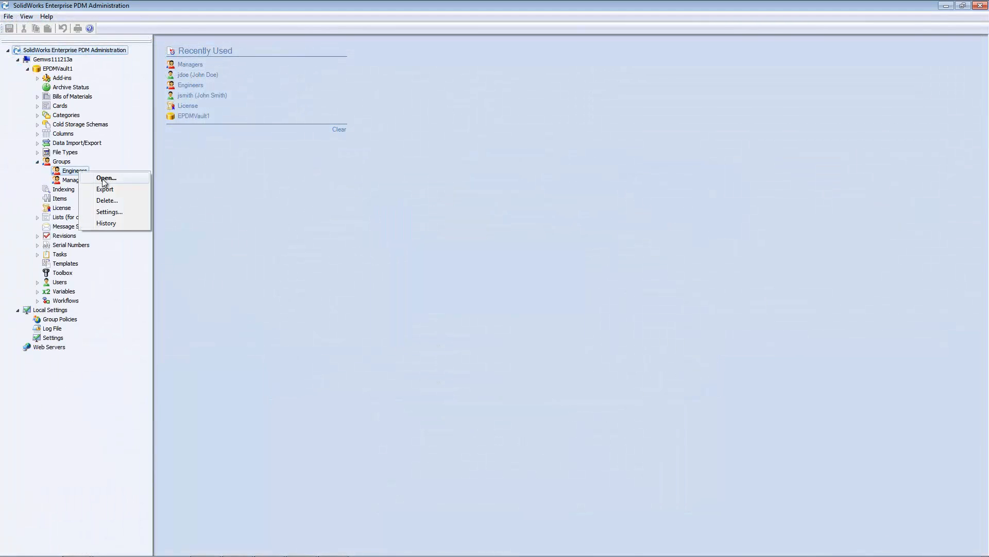
pyautogui.click(106, 178)
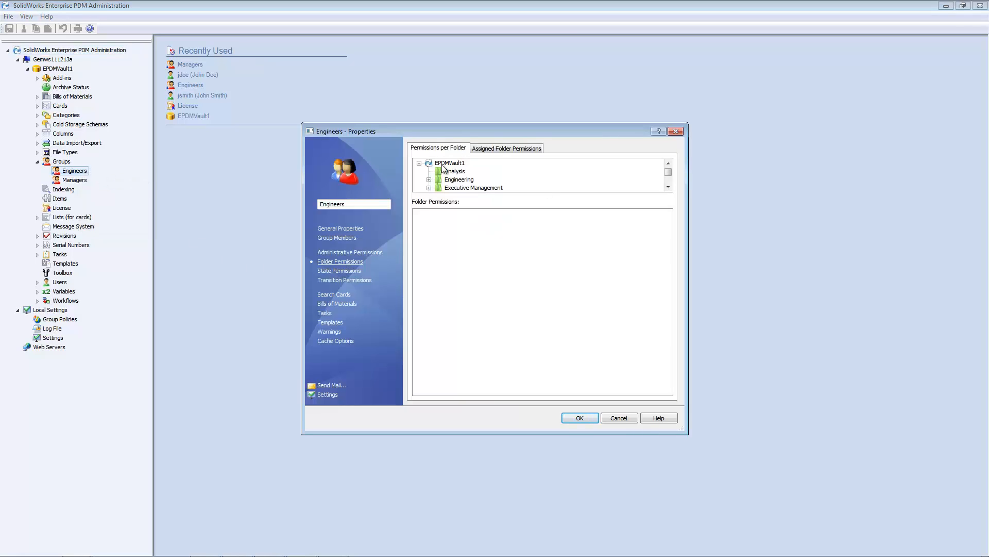
pyautogui.click(460, 178)
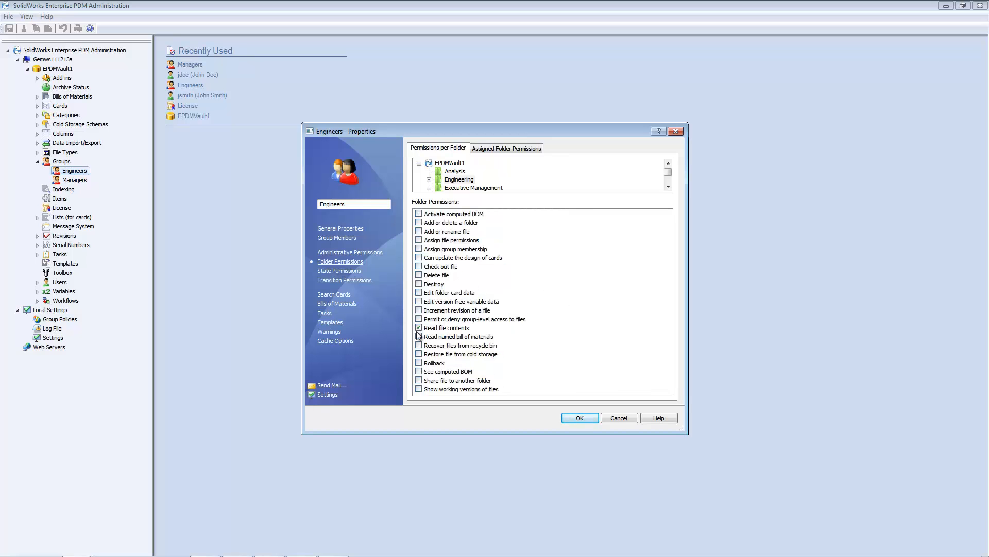
pyautogui.click(345, 280)
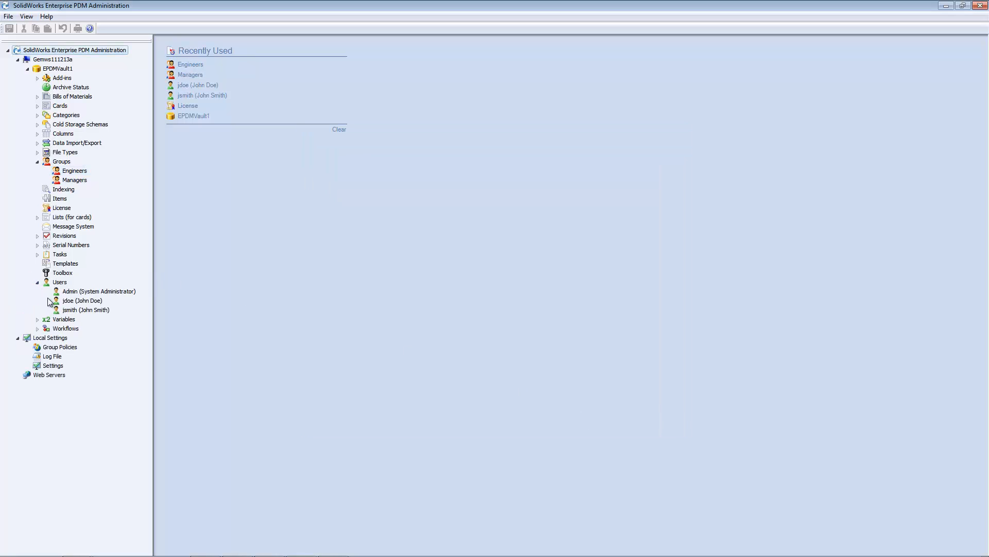
# Step: Review John Doe's user properties: Managers membership, folder and workflow state permissions
pyautogui.doubleClick(82, 300)
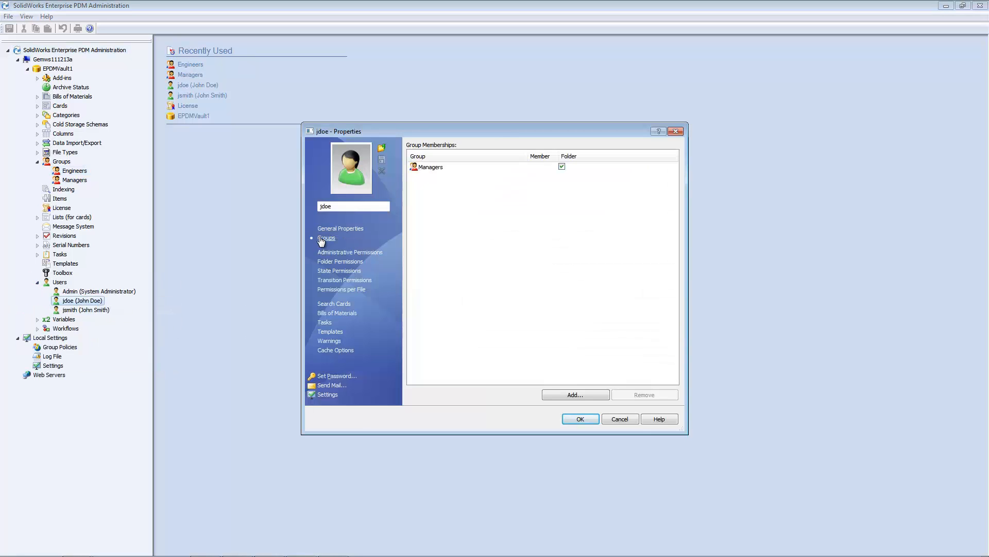
pyautogui.click(340, 261)
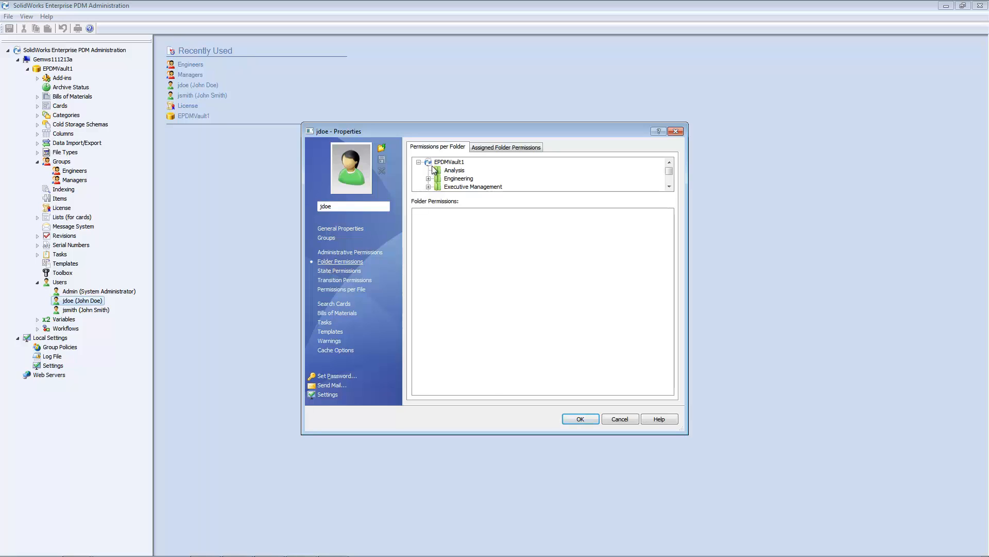
pyautogui.click(339, 270)
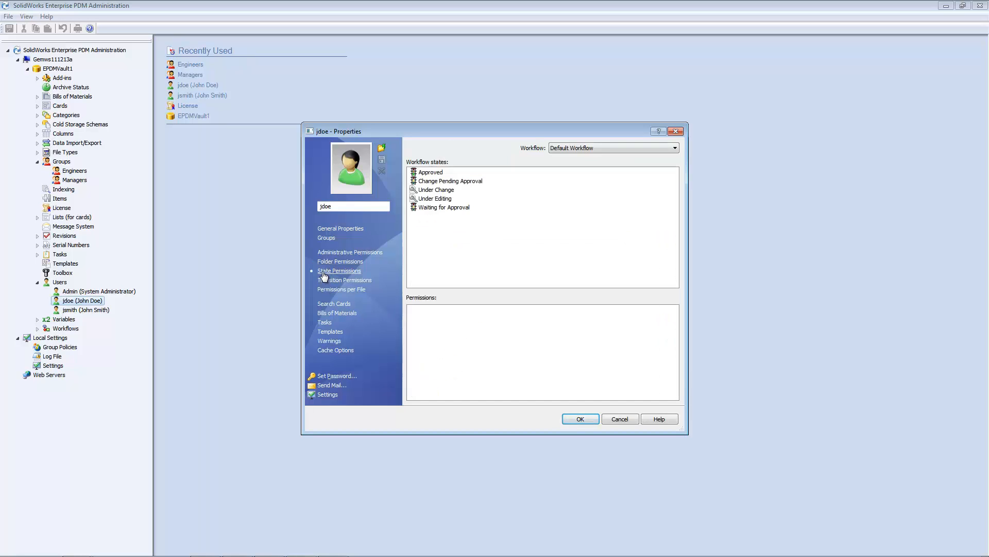
pyautogui.click(341, 289)
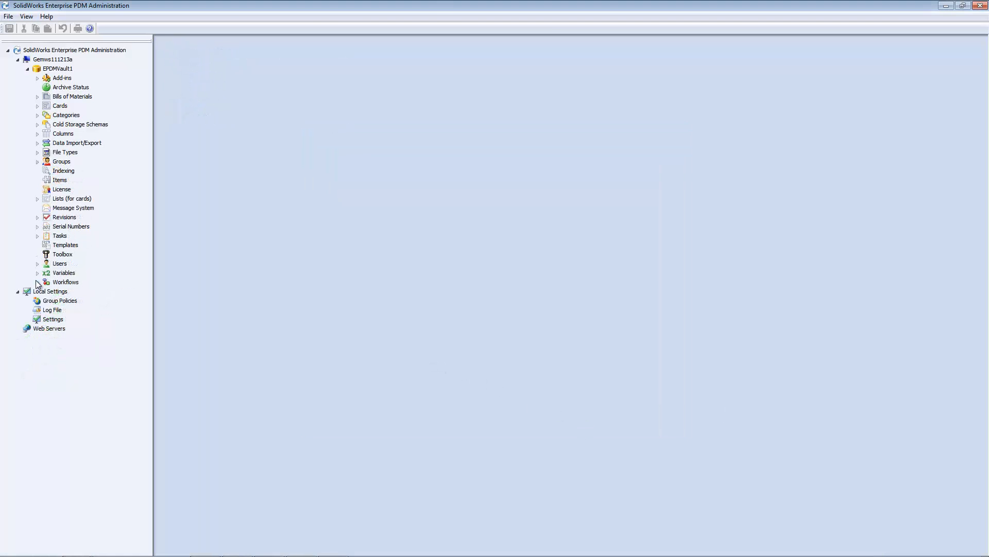
# Step: Open the Default Workflow diagram and the Approved state's properties
pyautogui.doubleClick(66, 282)
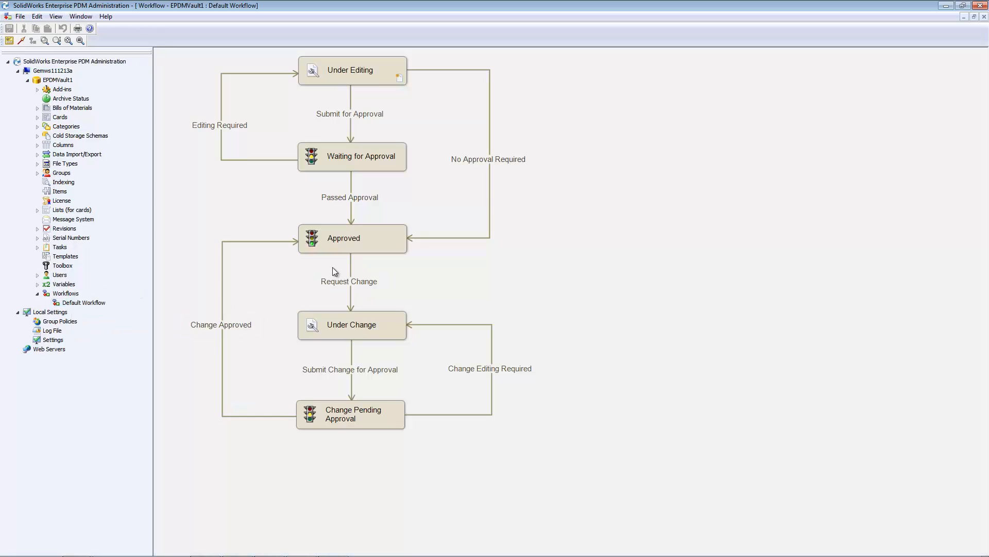
pyautogui.doubleClick(343, 238)
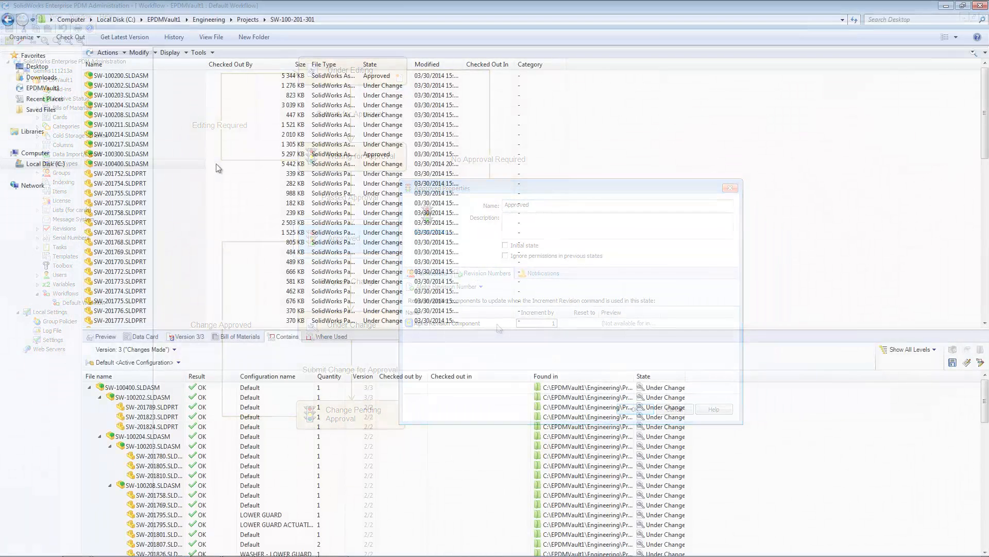
# Step: Check out SW-100400.SLDASM including sub-assembly SW-100202.SLDASM and its parts
pyautogui.rightClick(122, 163)
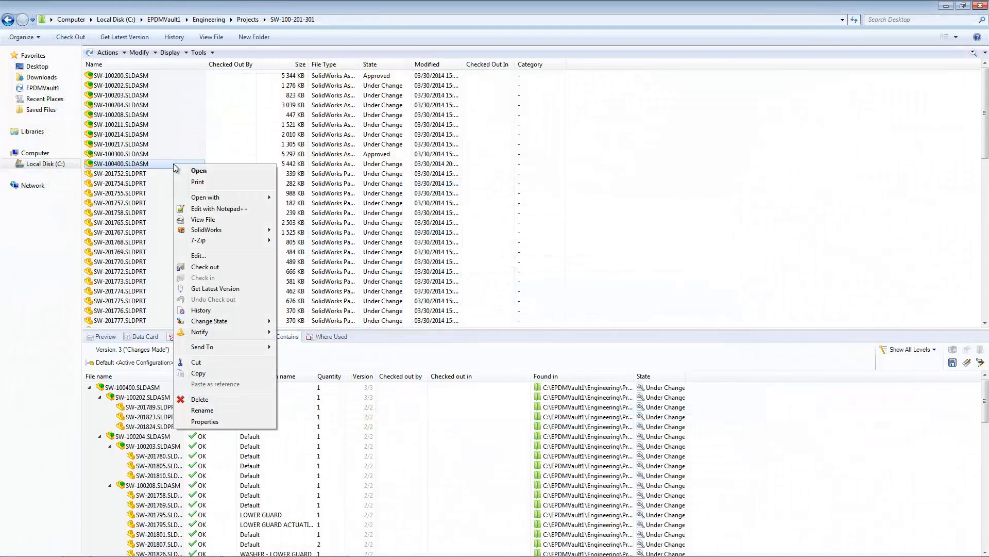
pyautogui.click(206, 267)
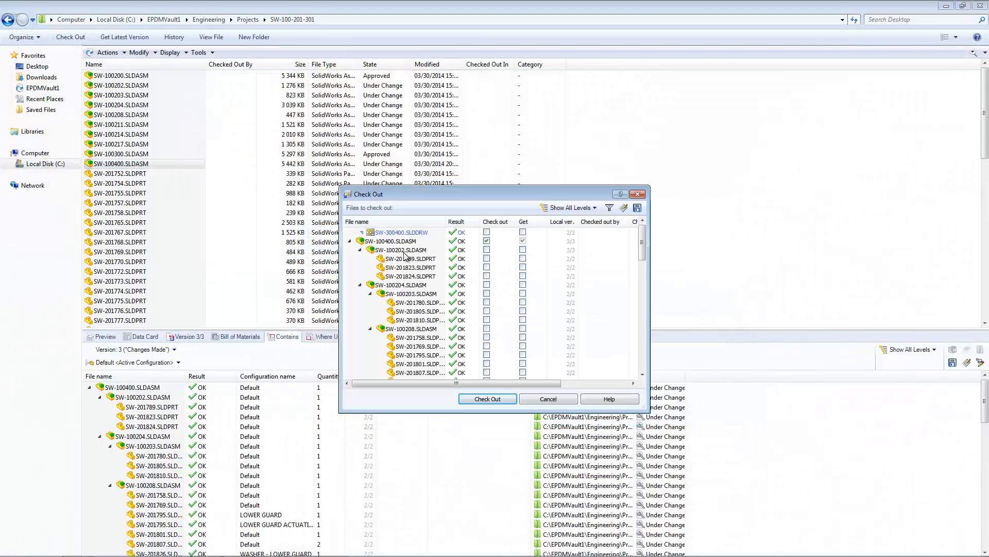
pyautogui.click(486, 249)
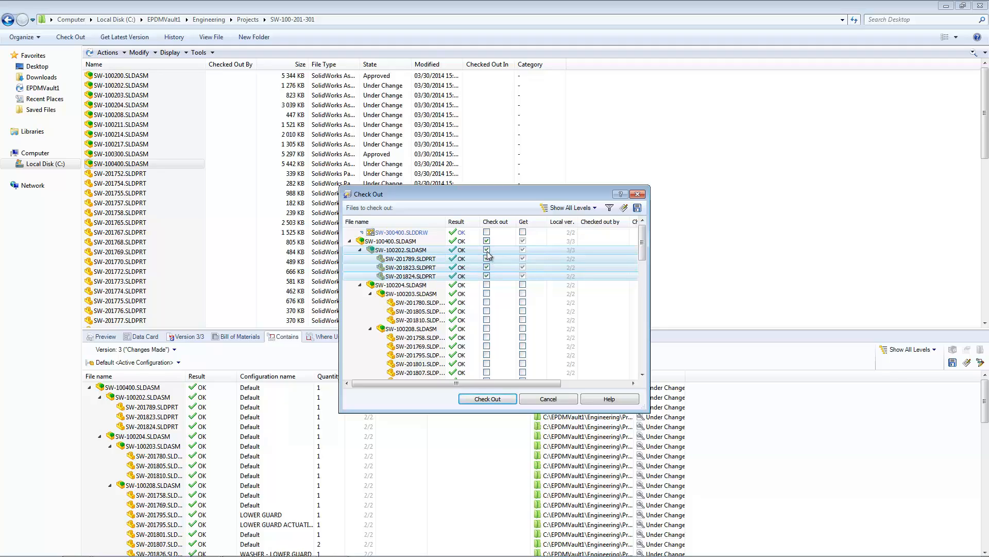
pyautogui.click(487, 399)
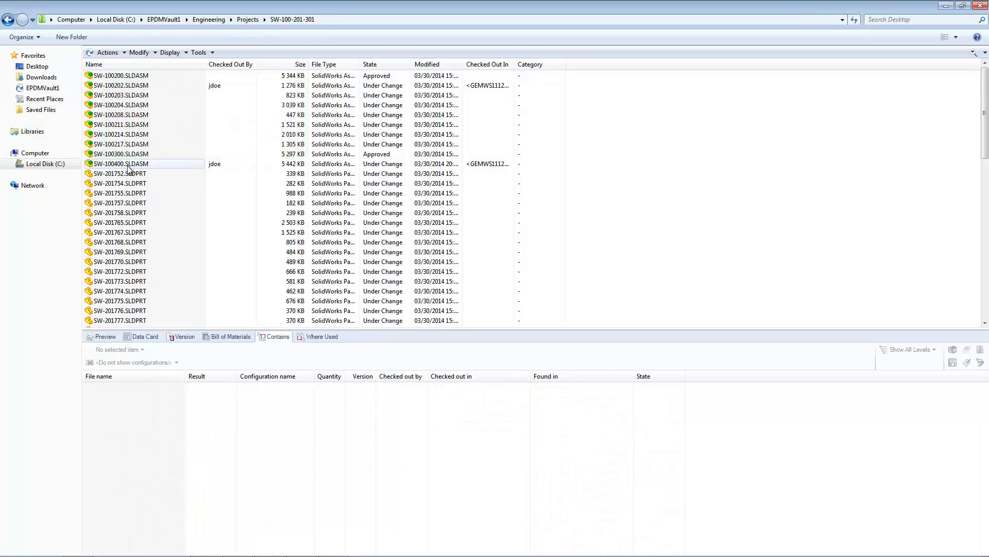
# Step: Check assembly SW-100400 and its files back into the vault
pyautogui.rightClick(129, 164)
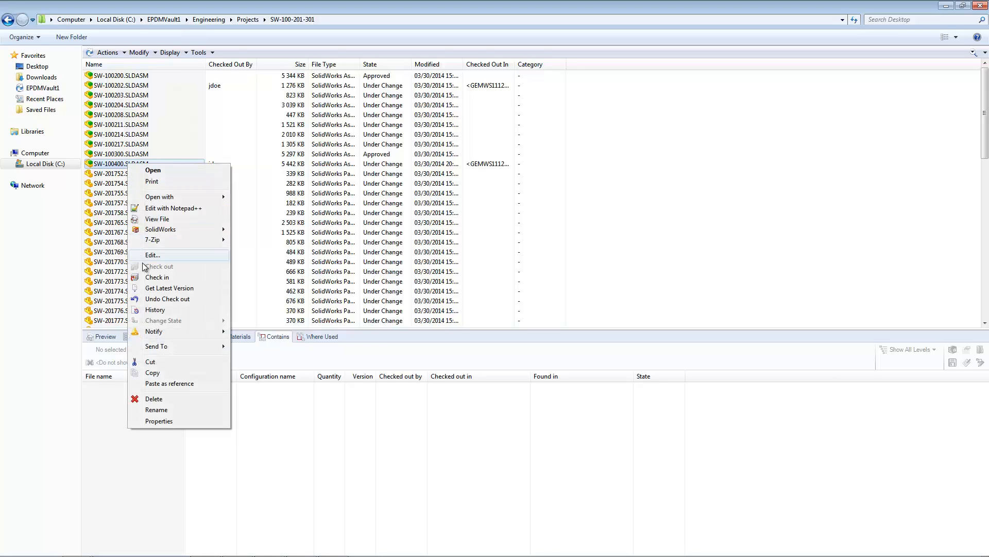
pyautogui.click(157, 277)
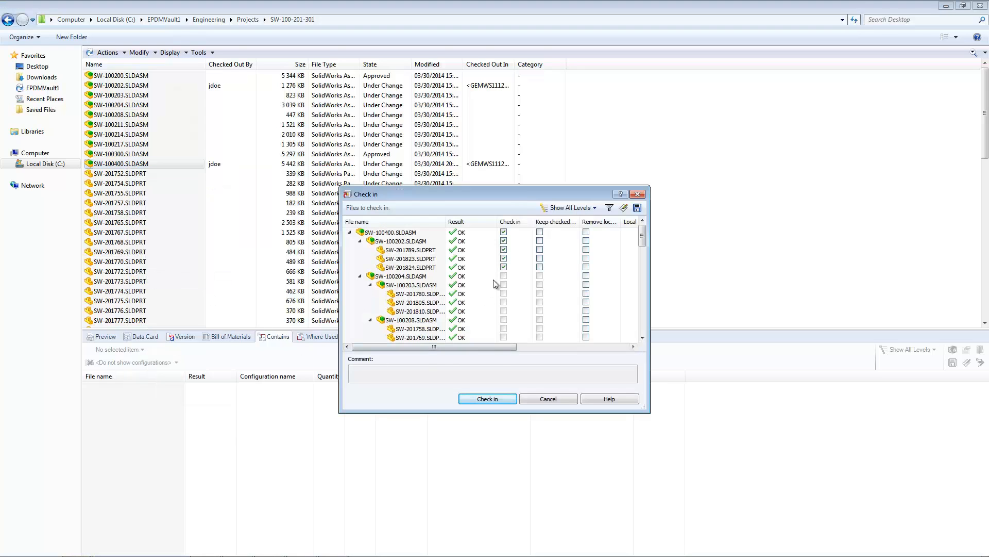
pyautogui.click(487, 399)
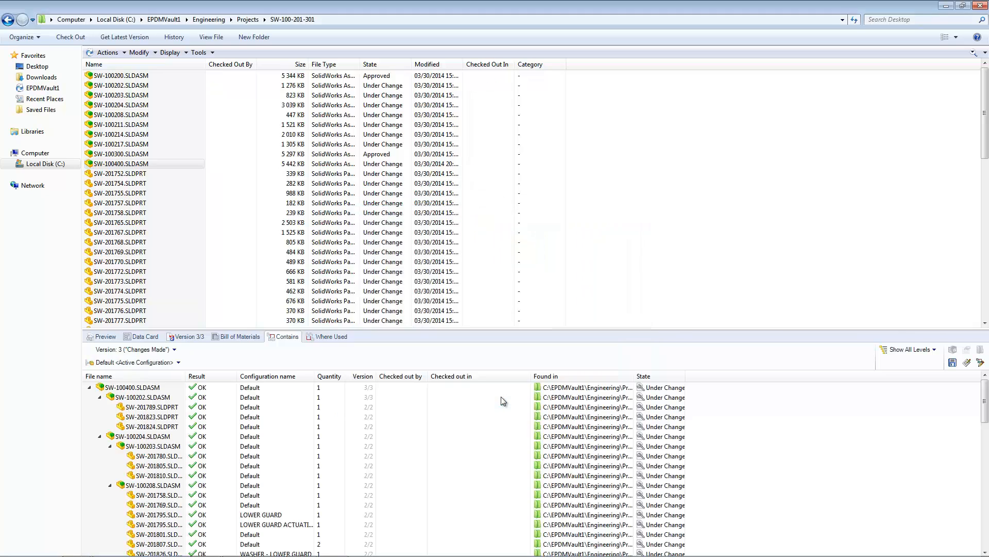
# Step: Submit SW-100400's change for approval with a comment, moving it to Change Pending Approval
pyautogui.click(123, 163)
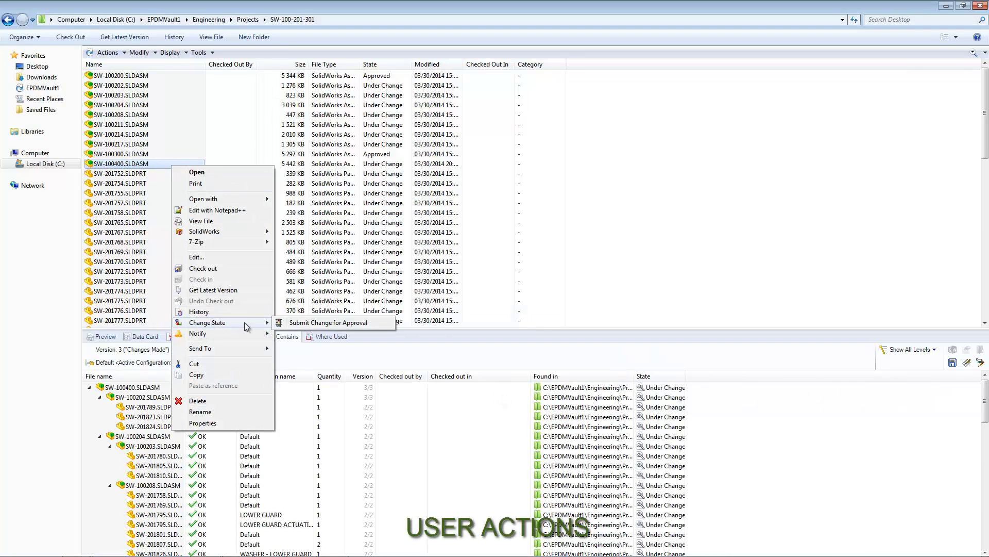
pyautogui.click(328, 323)
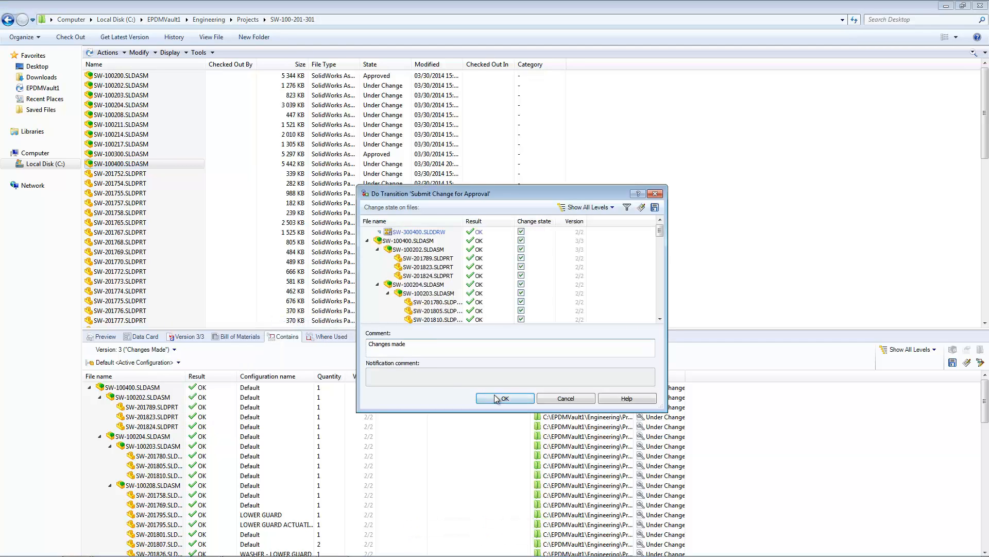
pyautogui.click(505, 398)
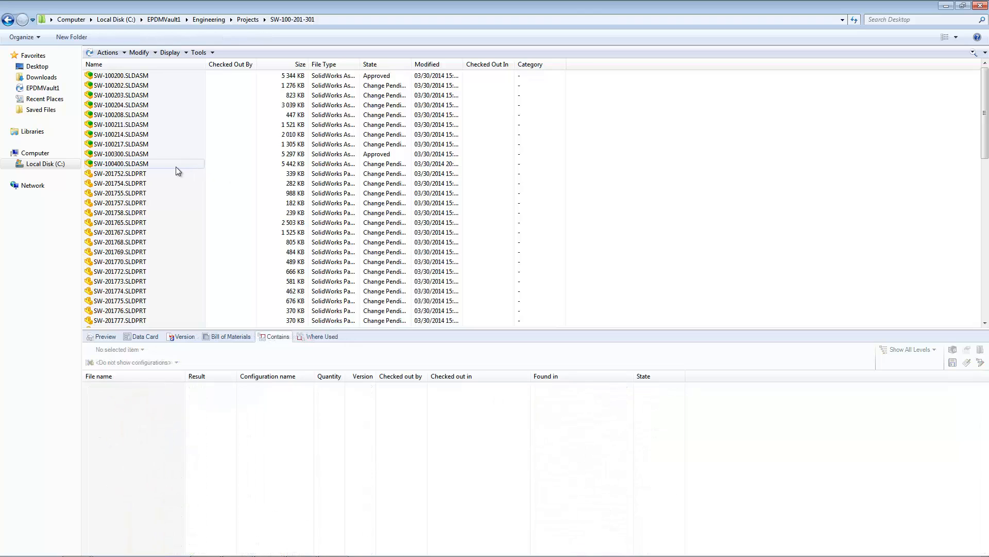
# Step: Apply Change Approved to SW-100400.SLDASM with the comment 'Approved by'
pyautogui.rightClick(119, 163)
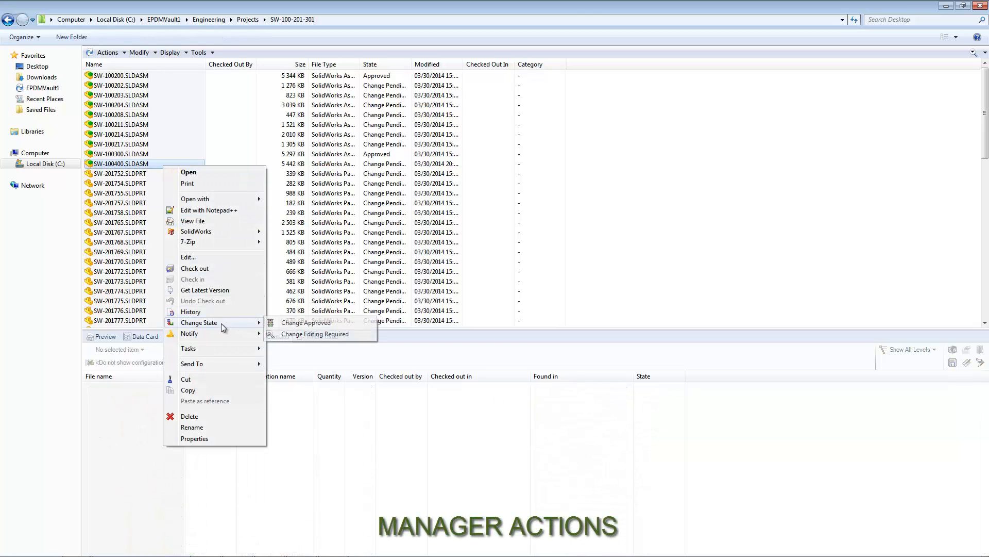
pyautogui.click(305, 322)
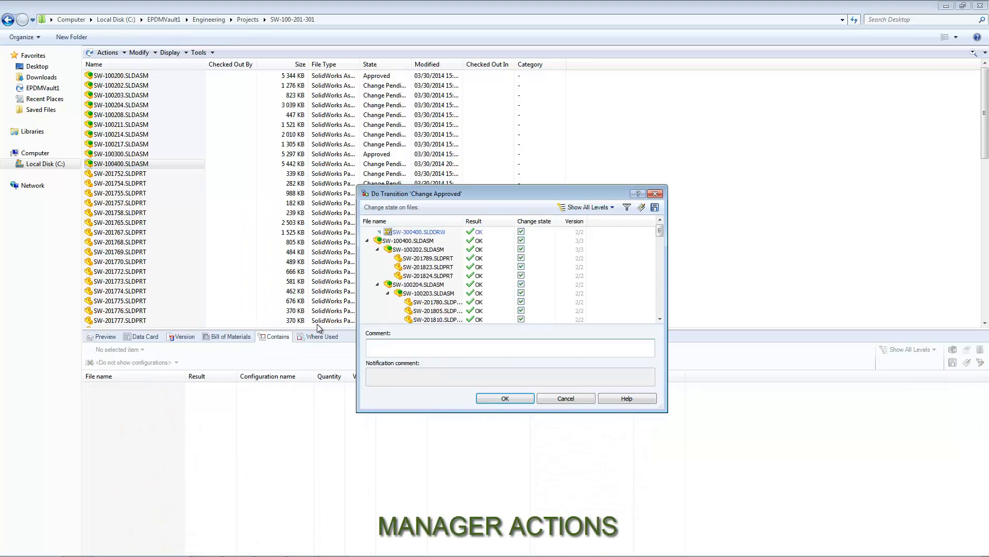
pyautogui.write('Approved by Admin')
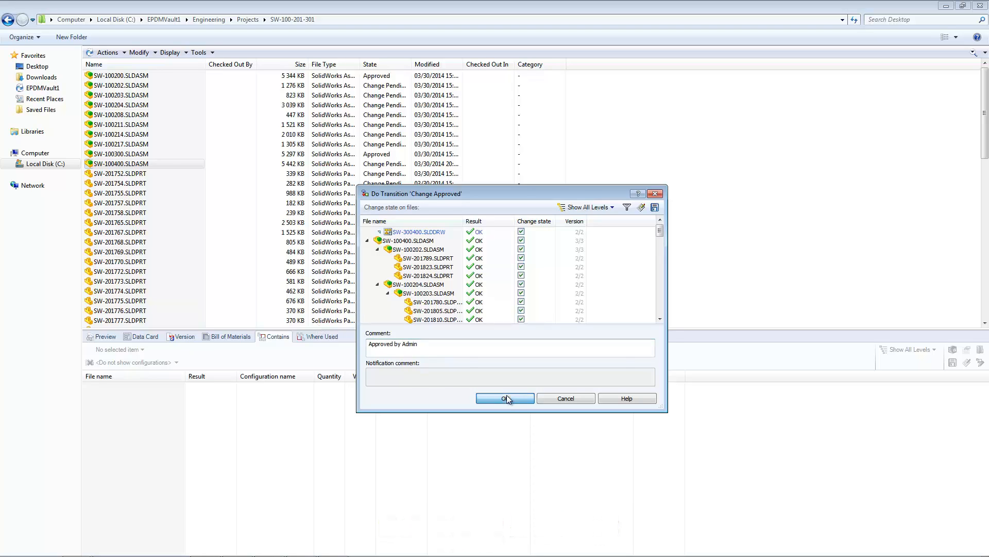
pyautogui.click(505, 398)
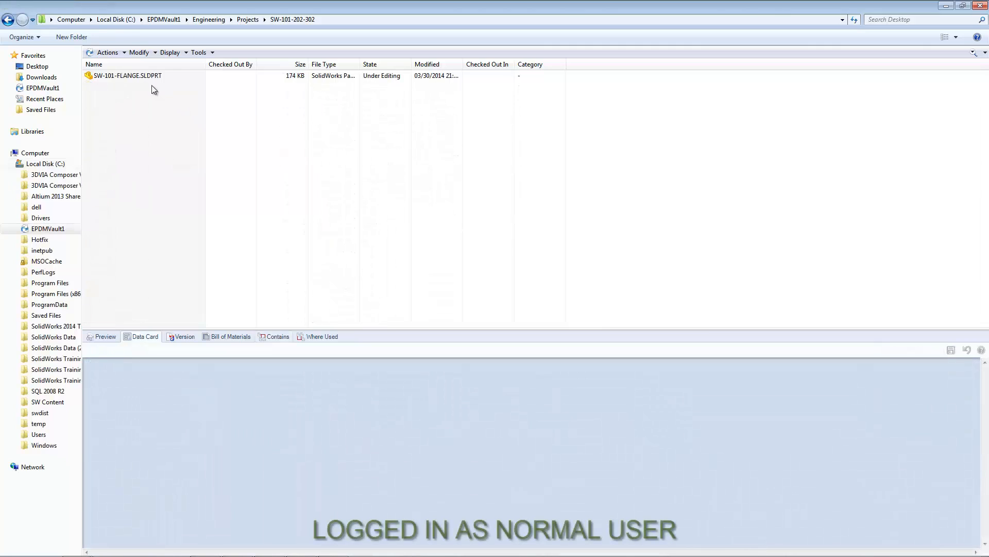
# Step: Submit SW-101-FLANGE.SLDPRT for approval with a 'Pleas...' comment, reaching Waiting for Approval
pyautogui.rightClick(129, 76)
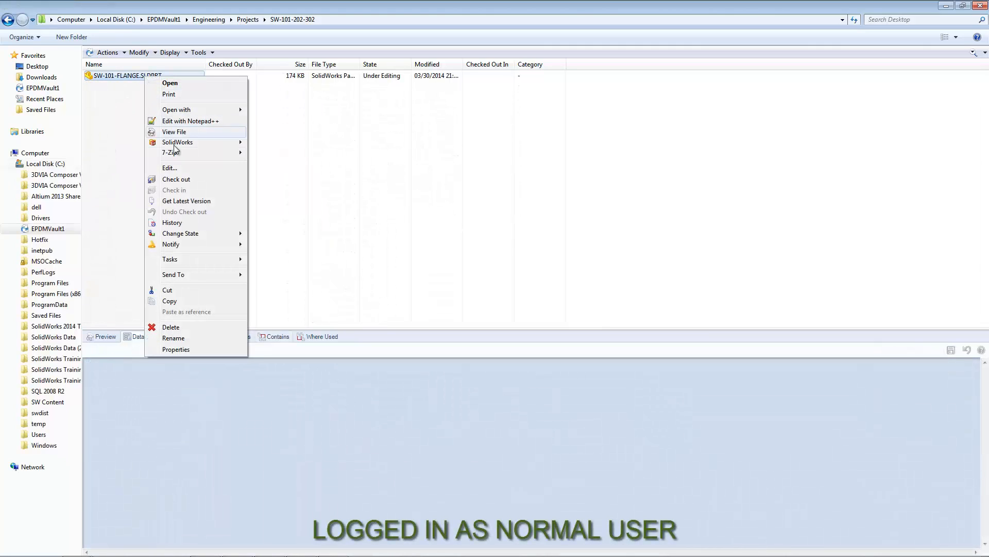
pyautogui.moveTo(180, 232)
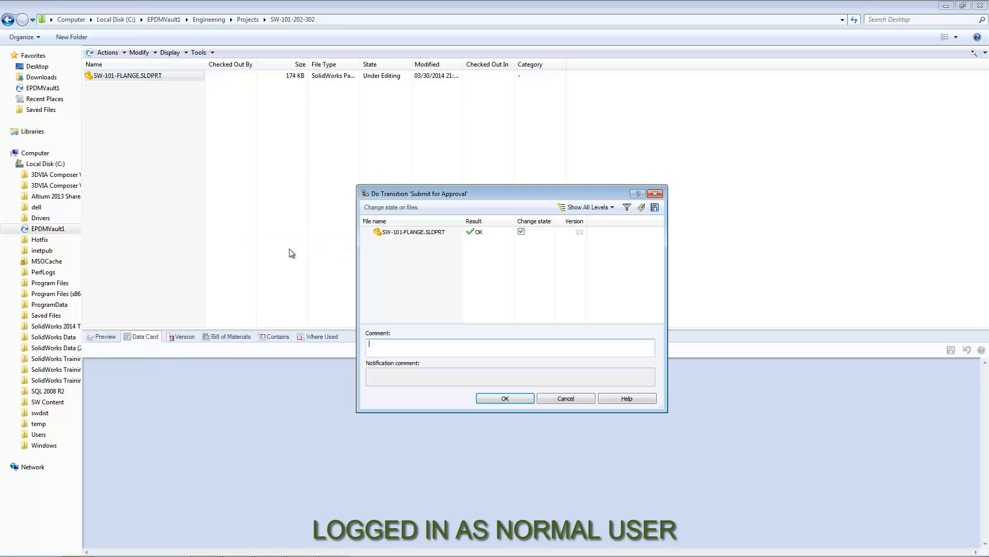
pyautogui.write('Please approve')
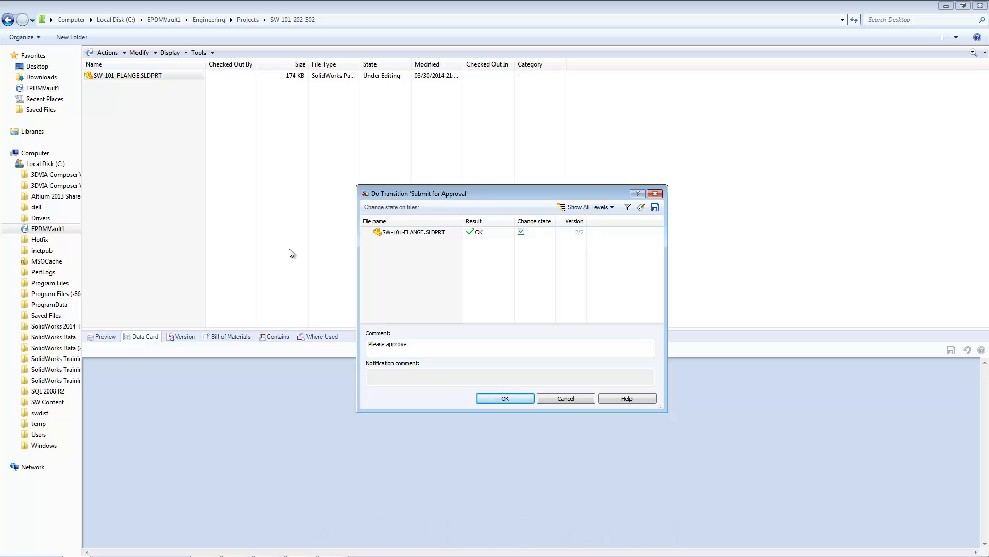
pyautogui.click(505, 398)
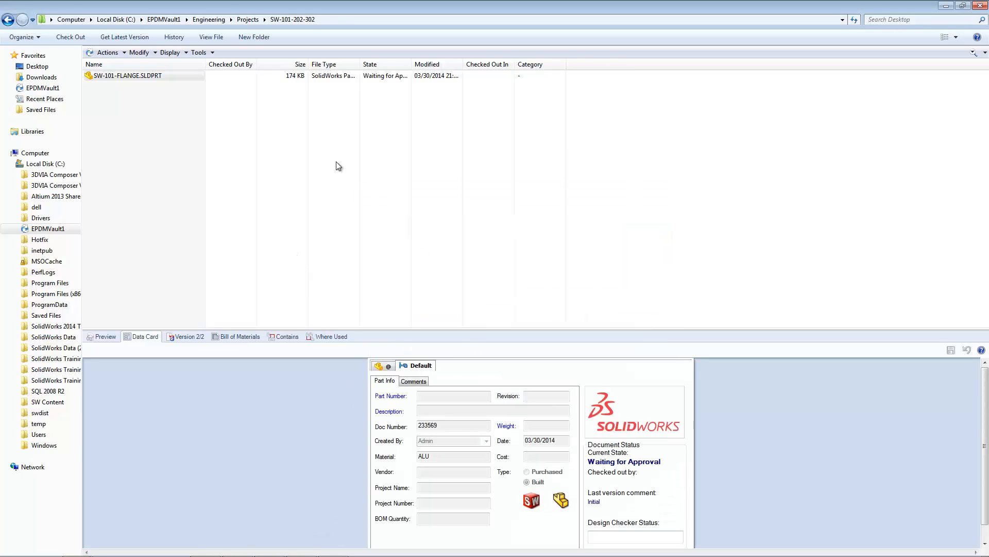
pyautogui.rightClick(127, 75)
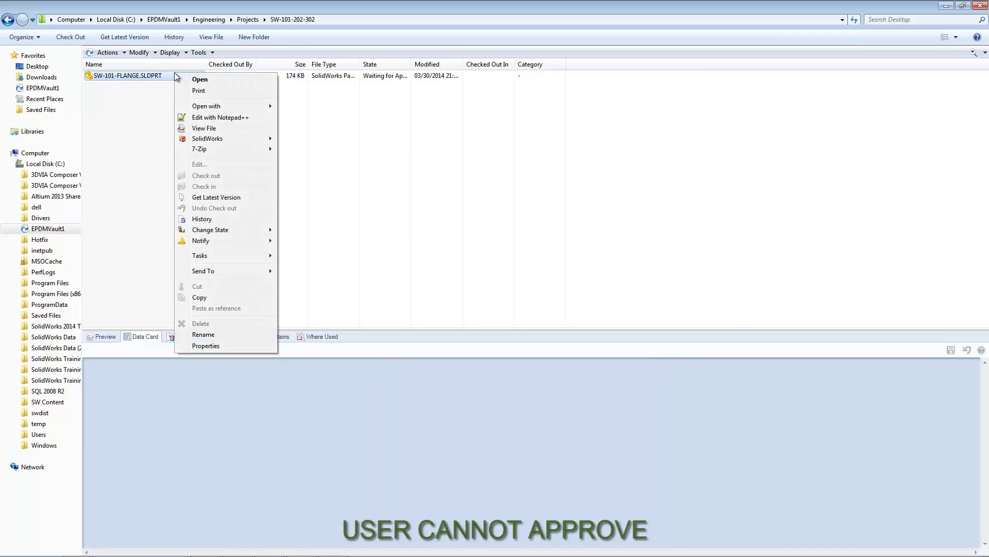
pyautogui.moveTo(210, 229)
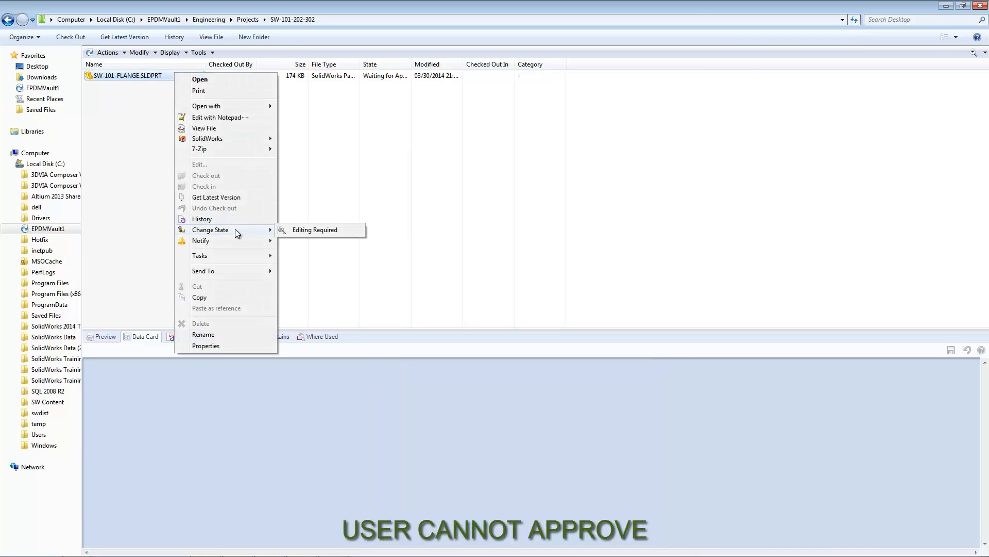
pyautogui.moveTo(293, 238)
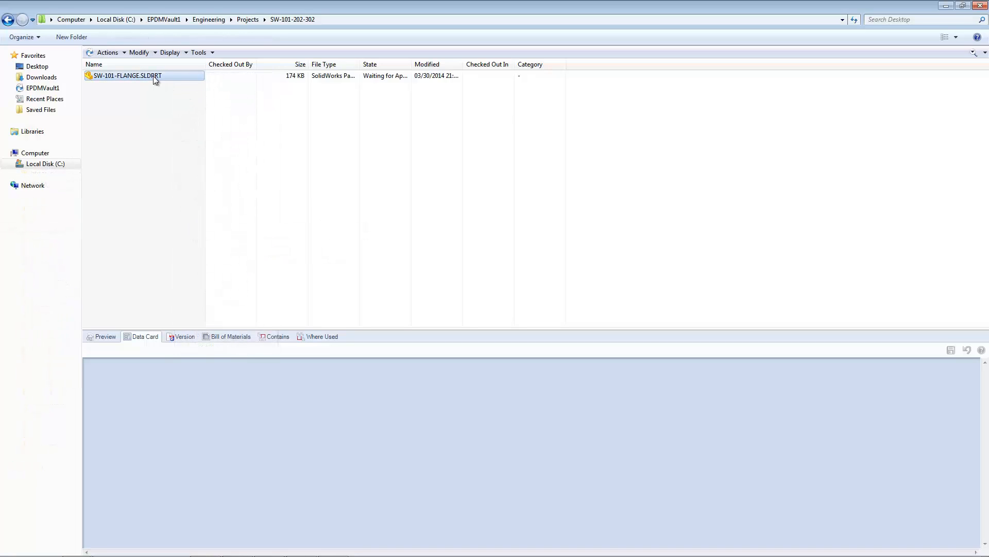
# Step: Move SW-101-FLANGE.SLDPRT through Passed Approval to the Approved state at revision A
pyautogui.rightClick(154, 75)
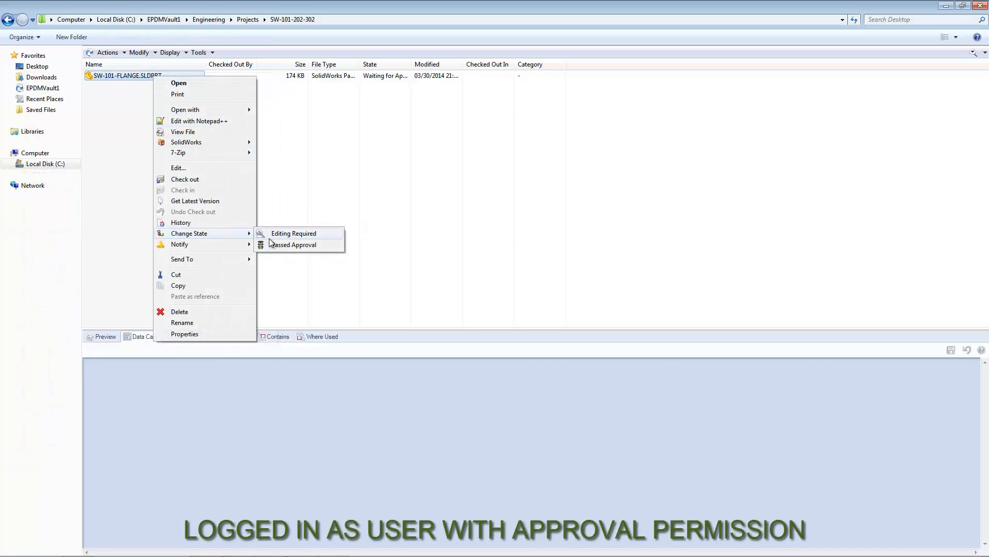
pyautogui.click(293, 244)
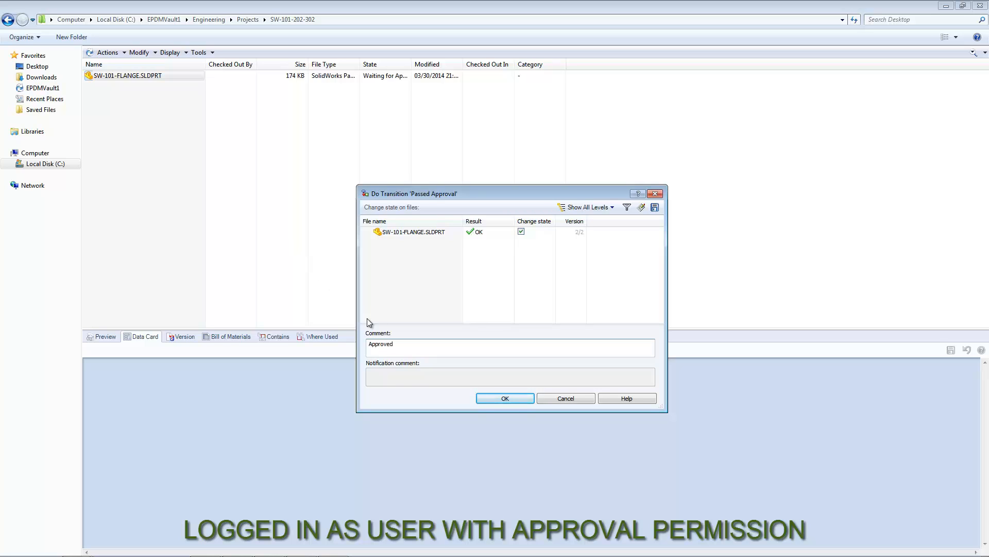
pyautogui.click(505, 398)
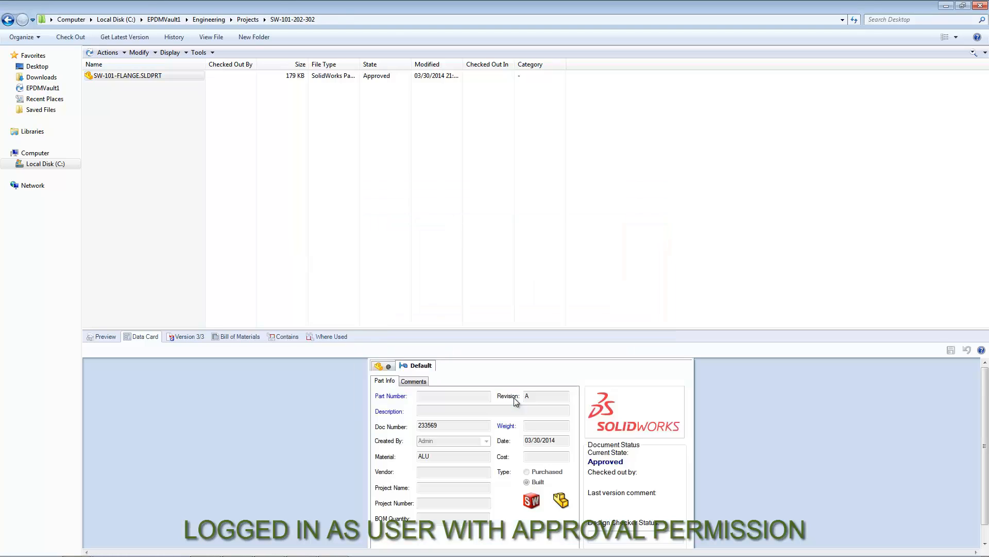